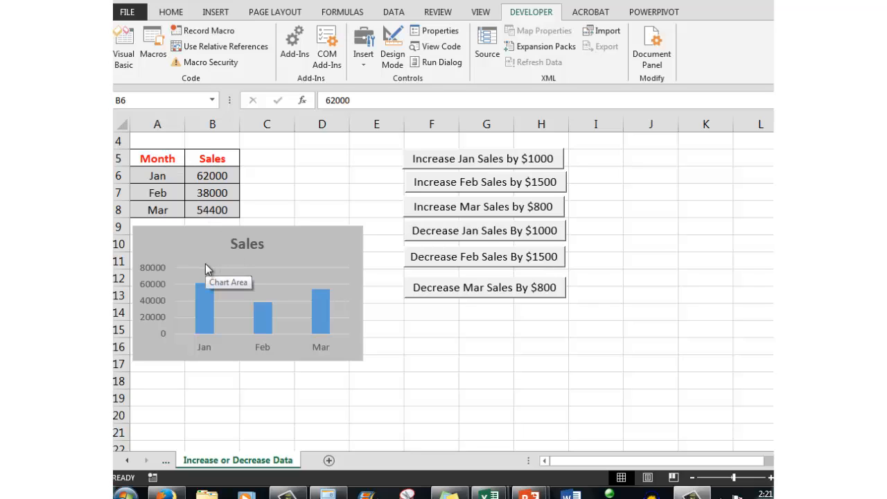
mouse_move(366, 66)
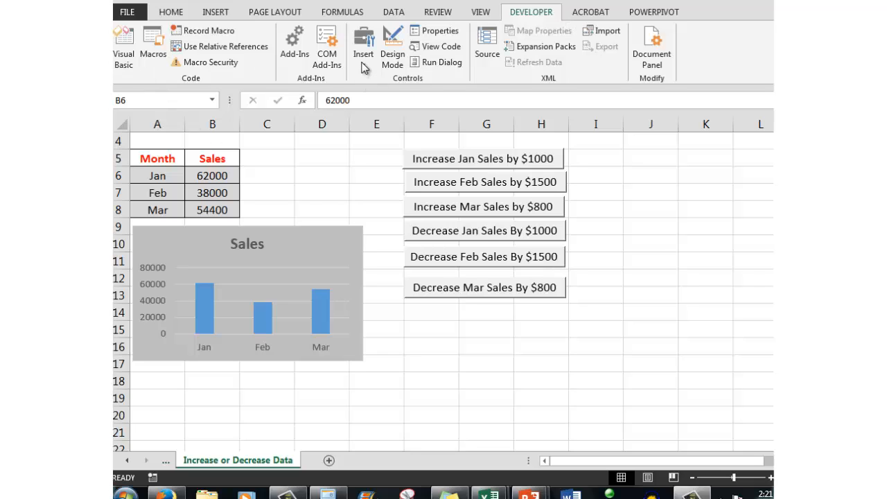
Step: Inspect the Decrease Mar Sales button's options, leave them unchanged, and switch to the VBA editor
left_click(364, 41)
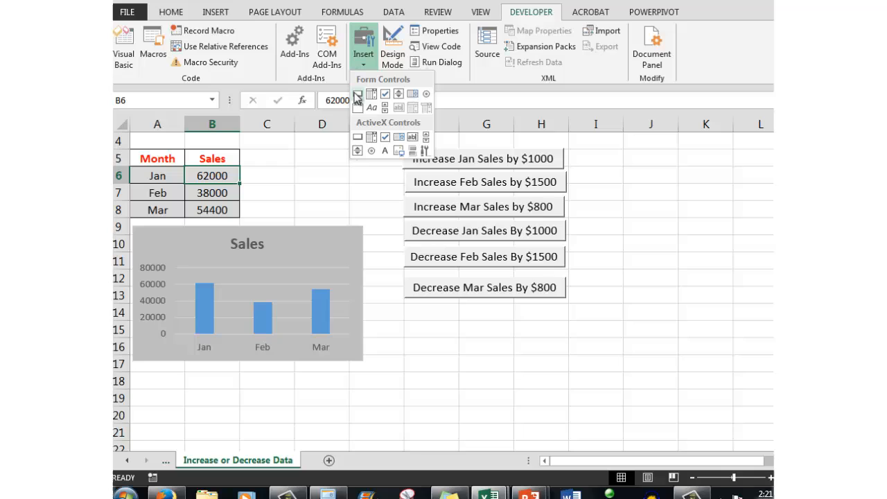
right_click(485, 287)
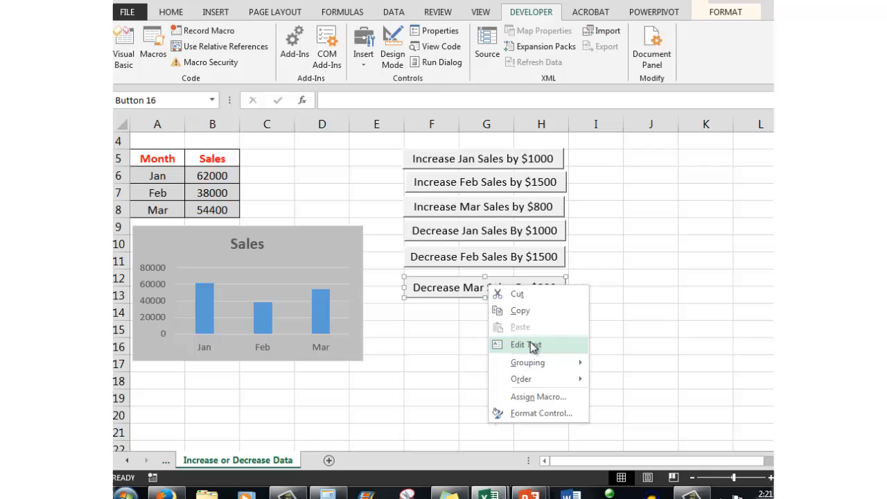
left_click(650, 209)
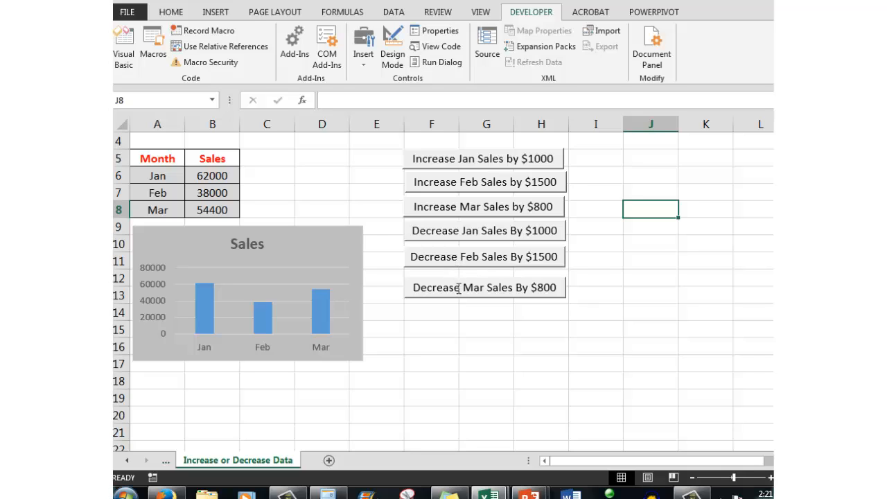
mouse_move(302, 314)
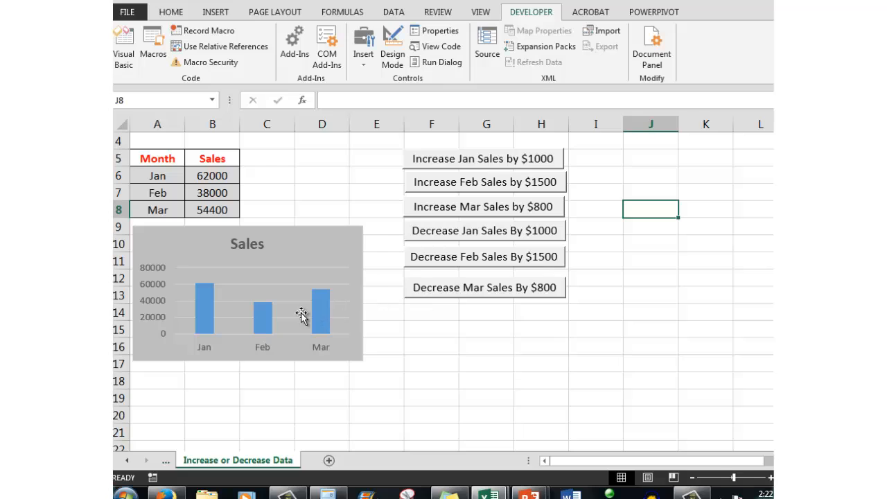
mouse_move(322, 316)
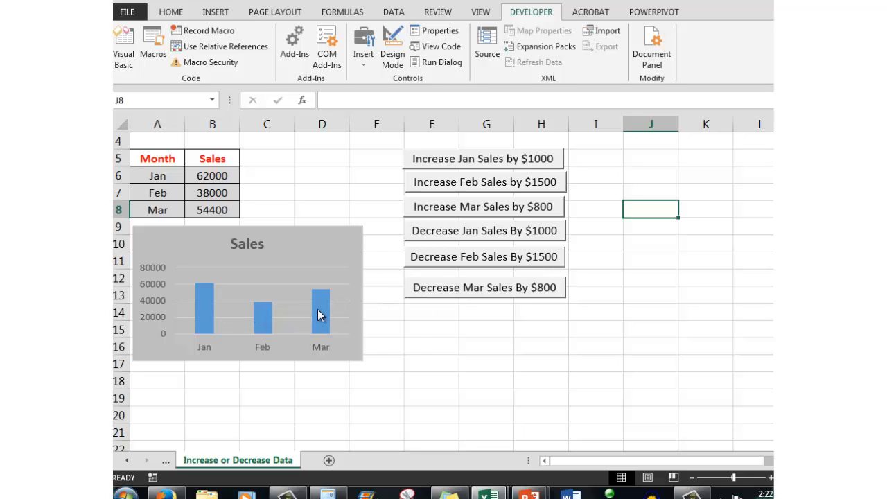
mouse_move(320, 307)
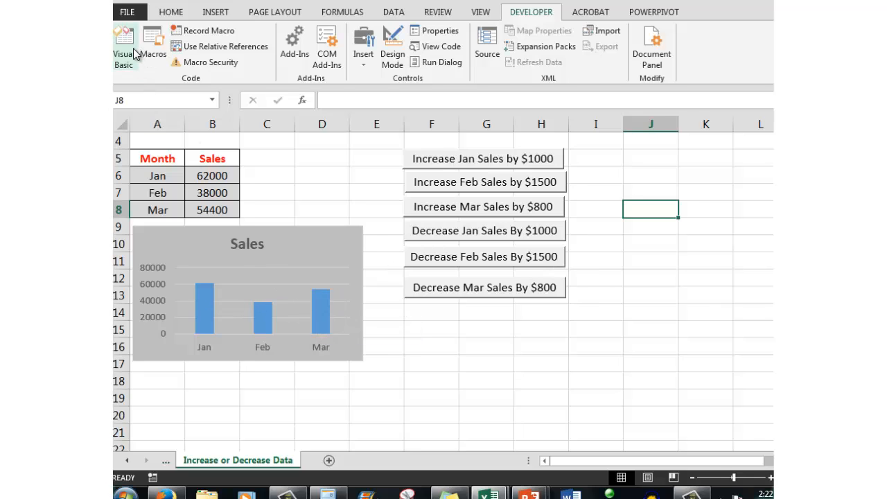
left_click(124, 47)
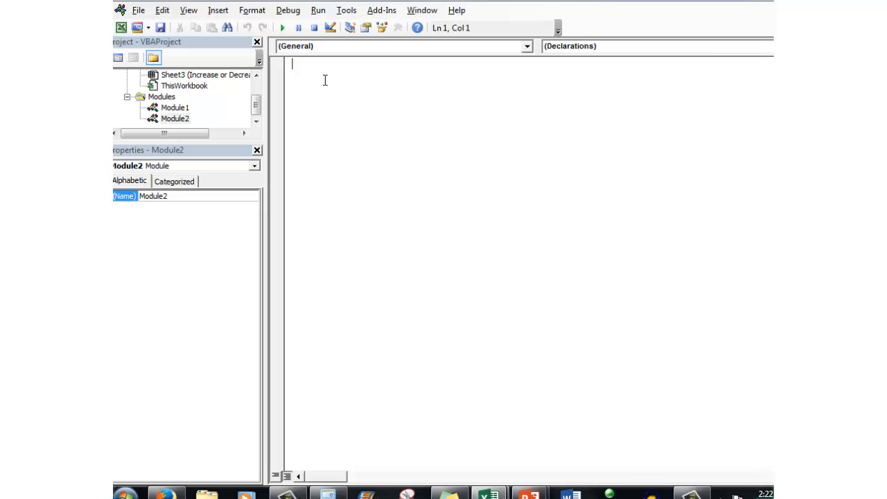
Step: Write Sub HigherJanSales() with Range("b6").Value = Range("b6").Value + 1000 in Module2
type("S")
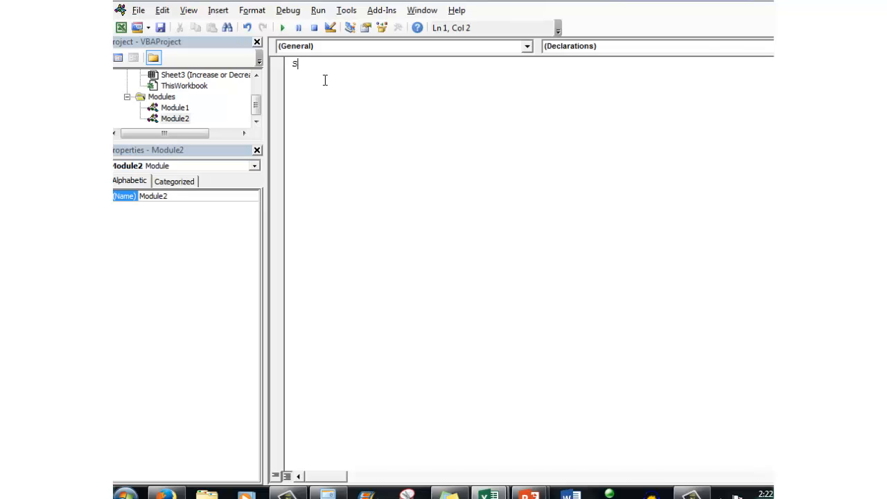
type("ub")
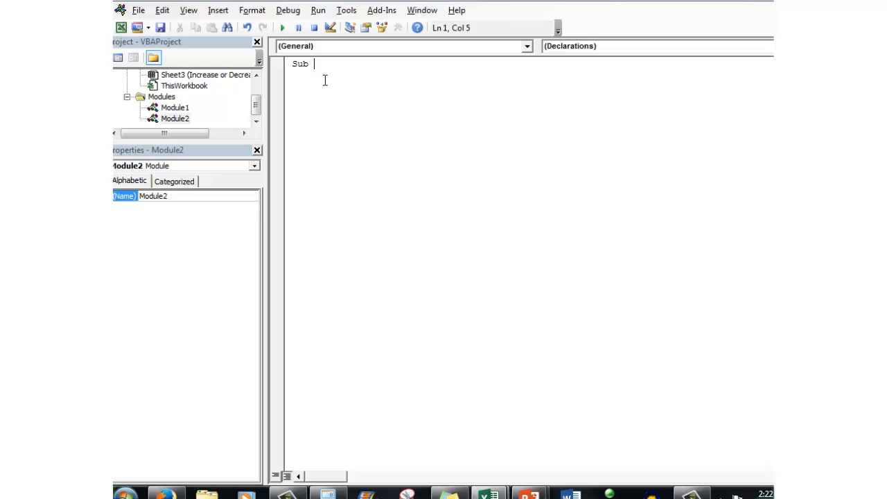
type("HigherJanSales")
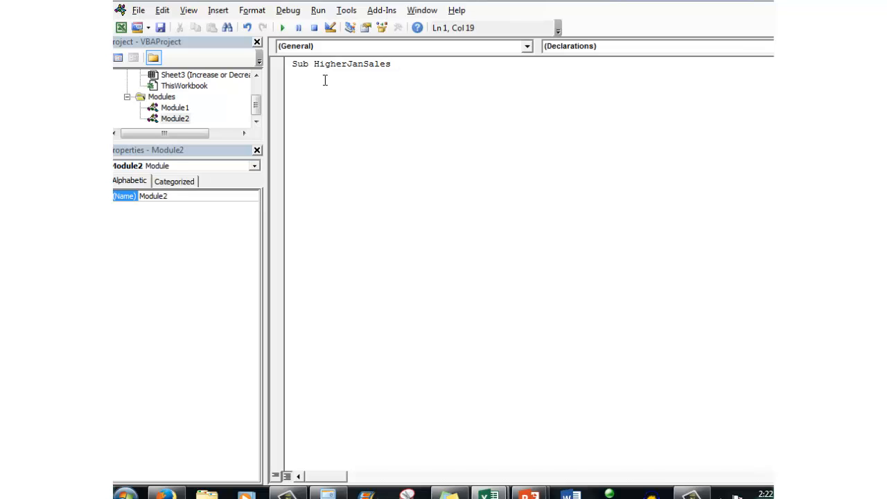
type("()")
type("Range (")
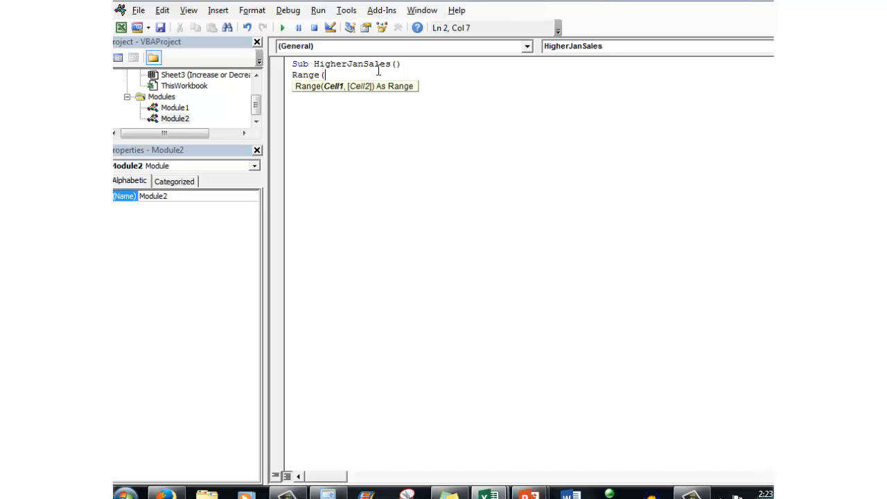
type("\"b")
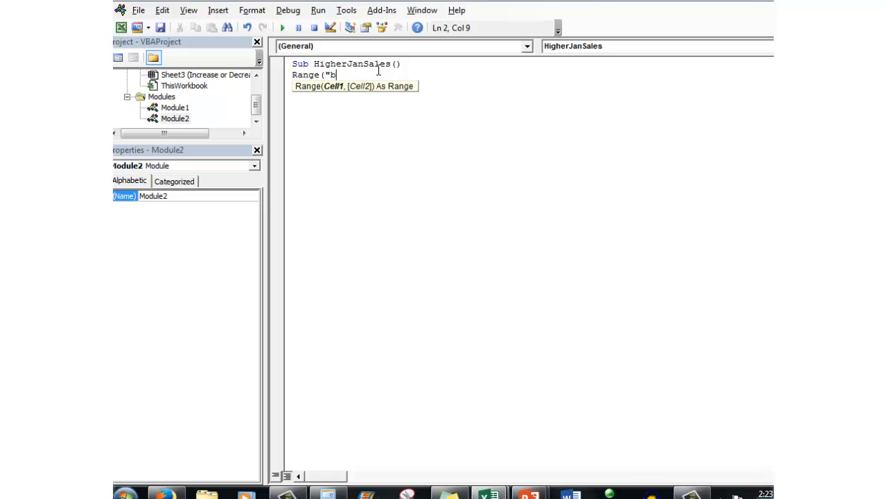
type("6\")")
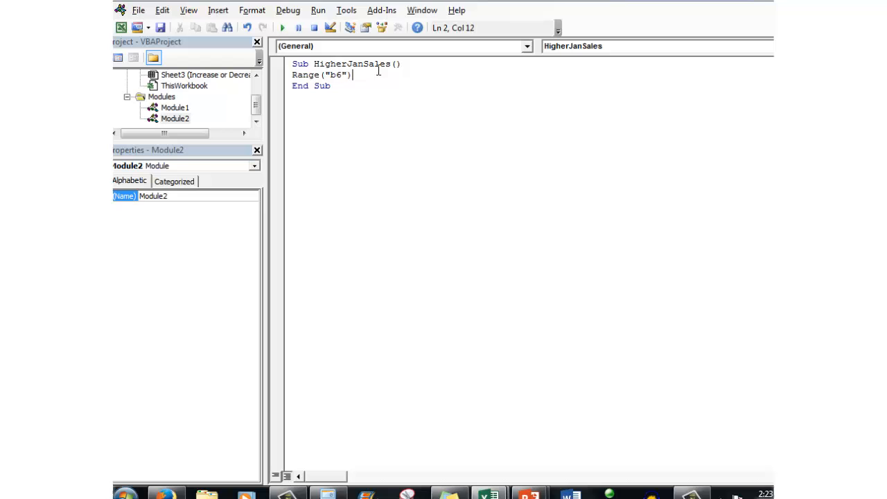
type(".va")
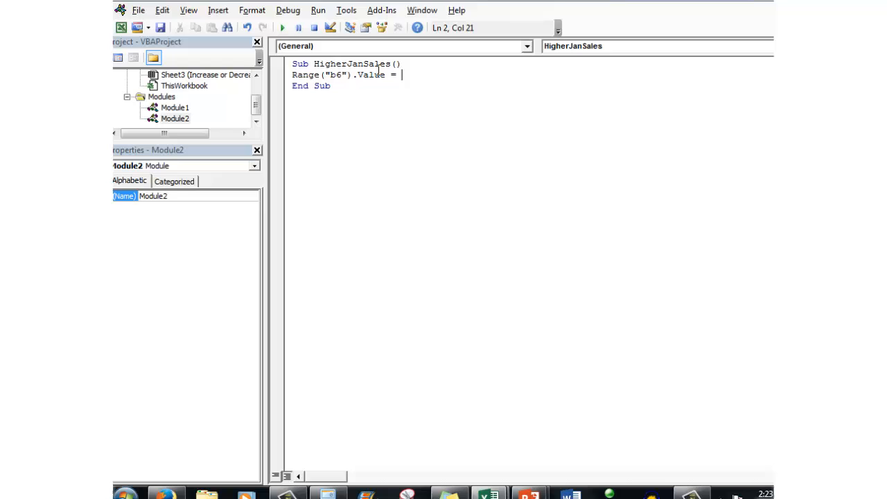
type("rang")
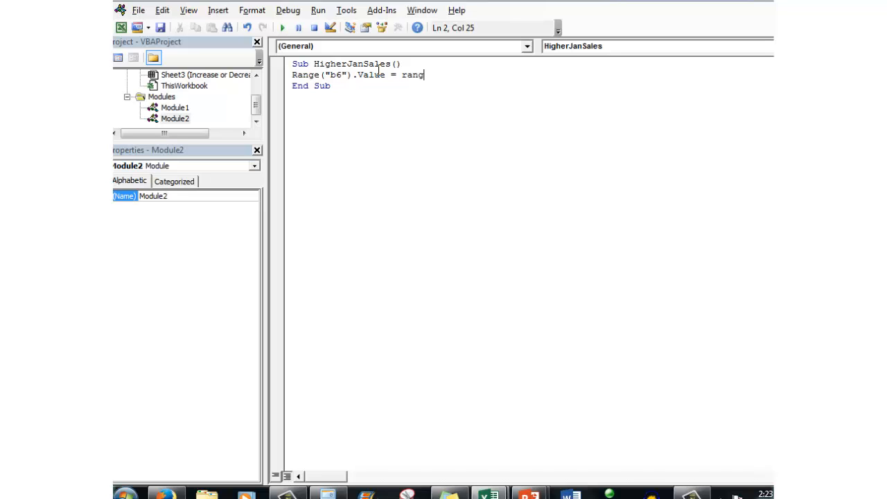
type("e(\"")
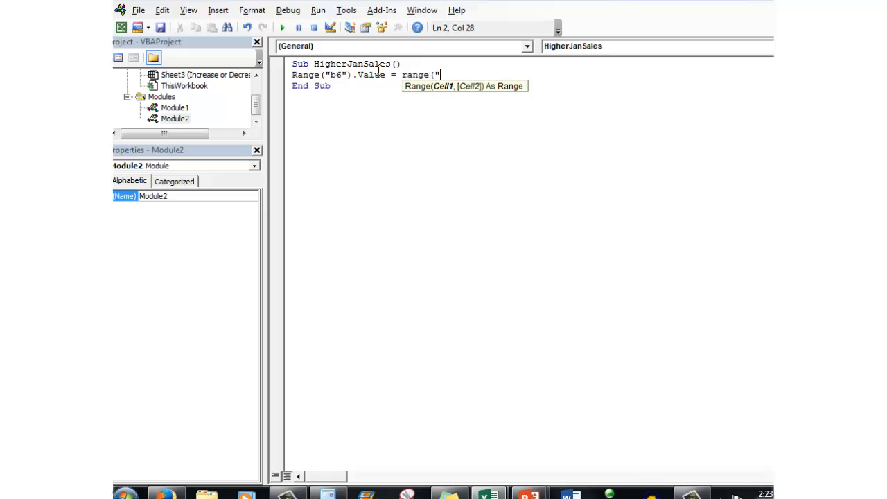
type("b6\").v")
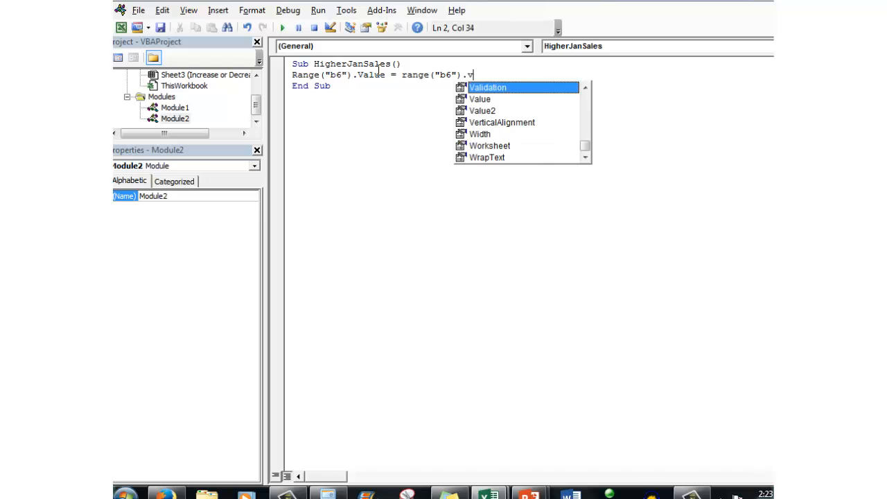
type("alue")
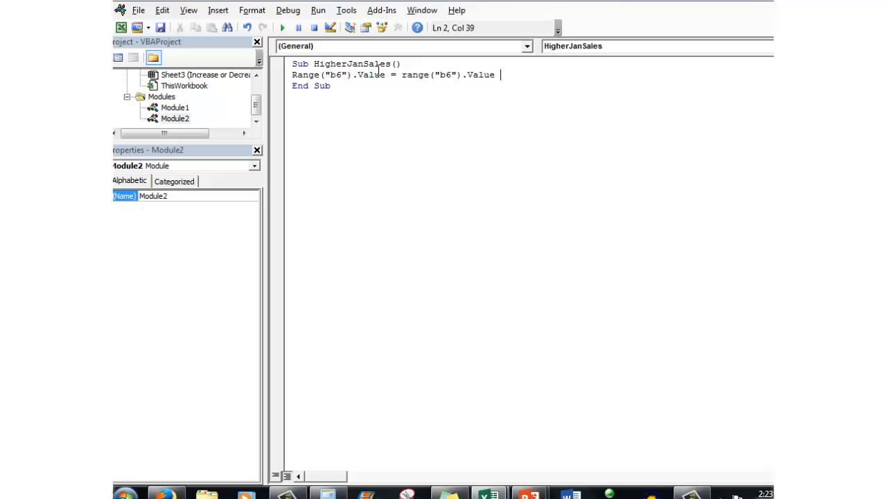
type("+ 1")
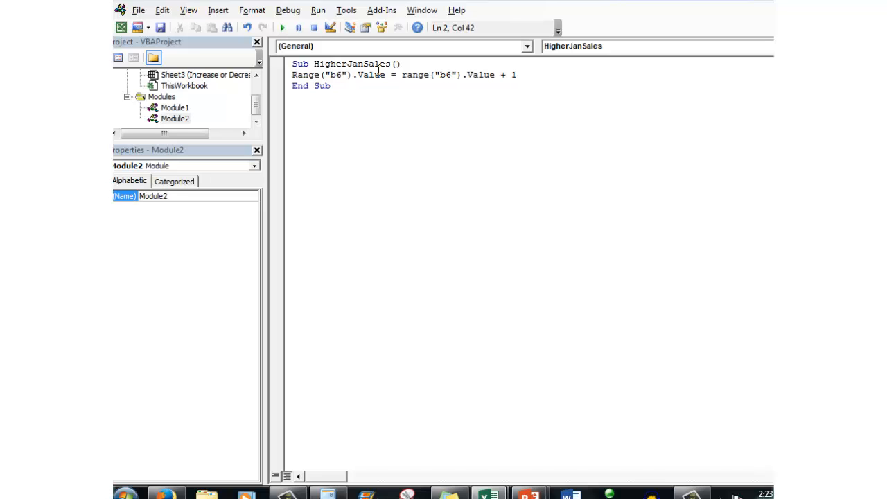
type("000")
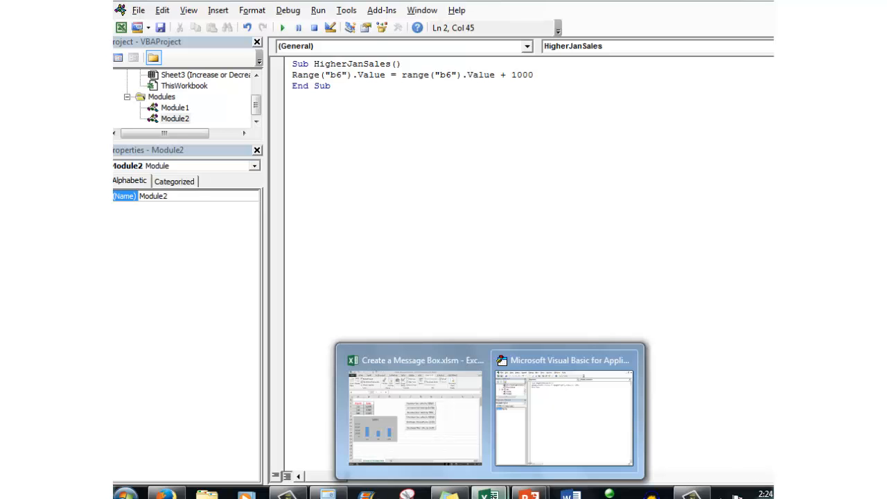
Step: Assign the HigherJanSales macro to the Increase Jan Sales by $1000 button
left_click(416, 360)
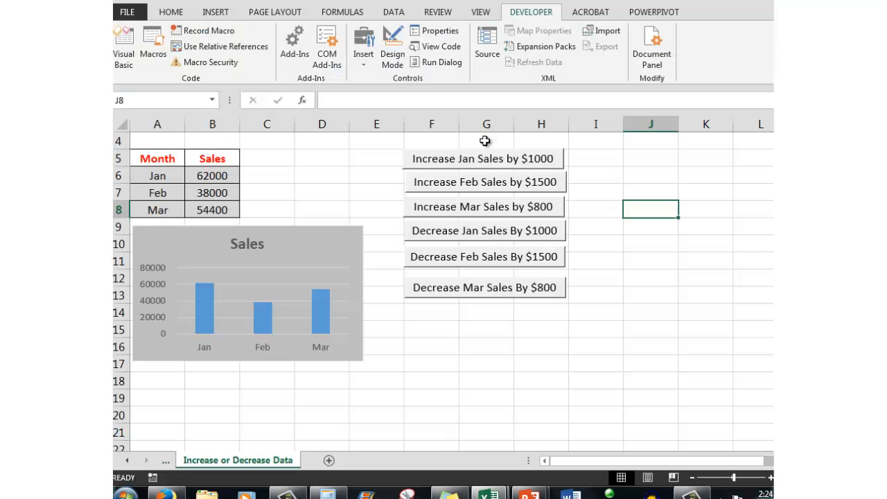
right_click(482, 158)
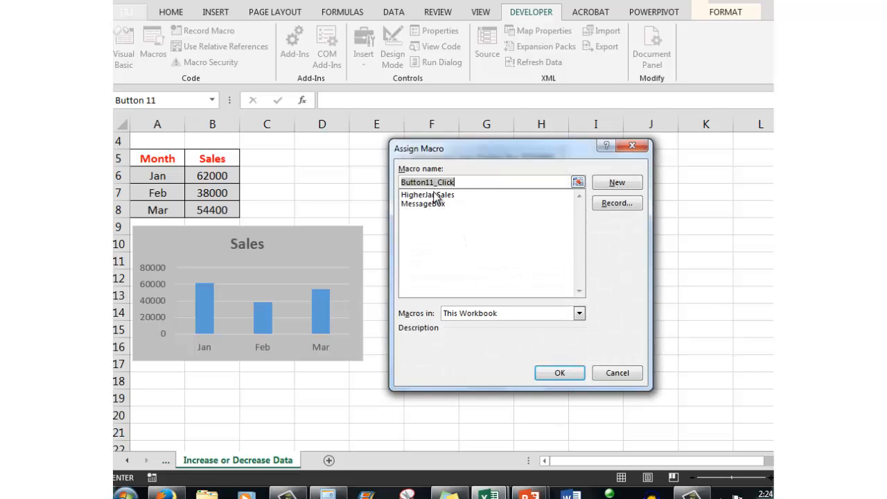
left_click(427, 194)
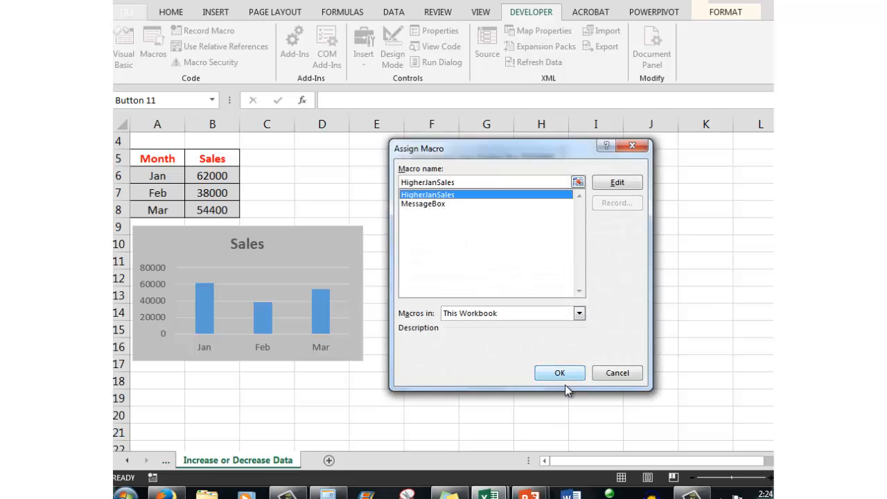
left_click(560, 373)
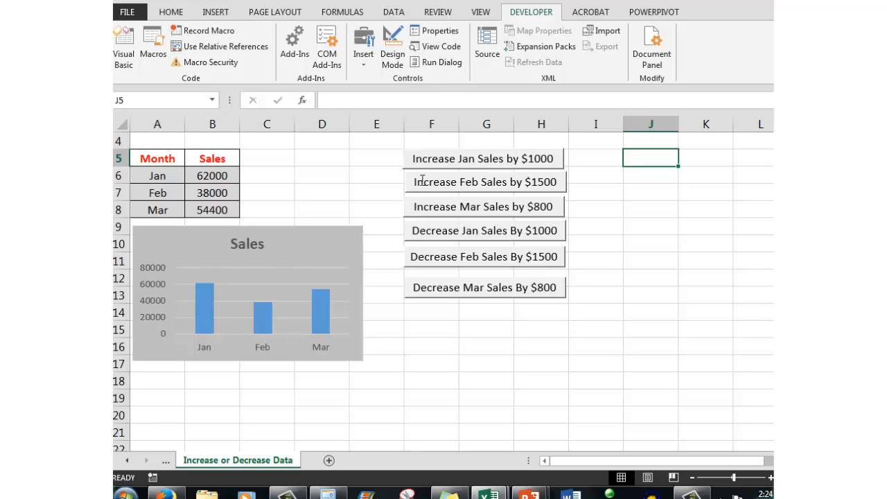
Step: Run the Increase Jan Sales button so January sales rise from 62000 to 63000
left_click(483, 158)
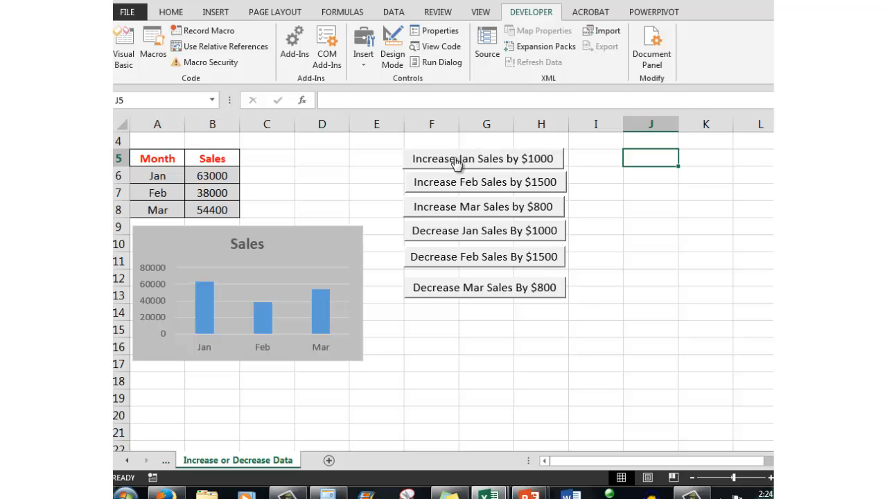
mouse_move(205, 294)
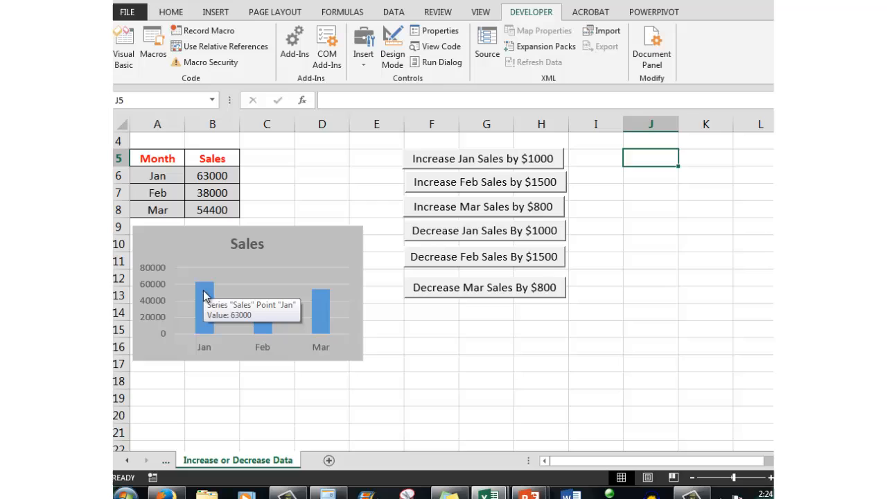
mouse_move(221, 291)
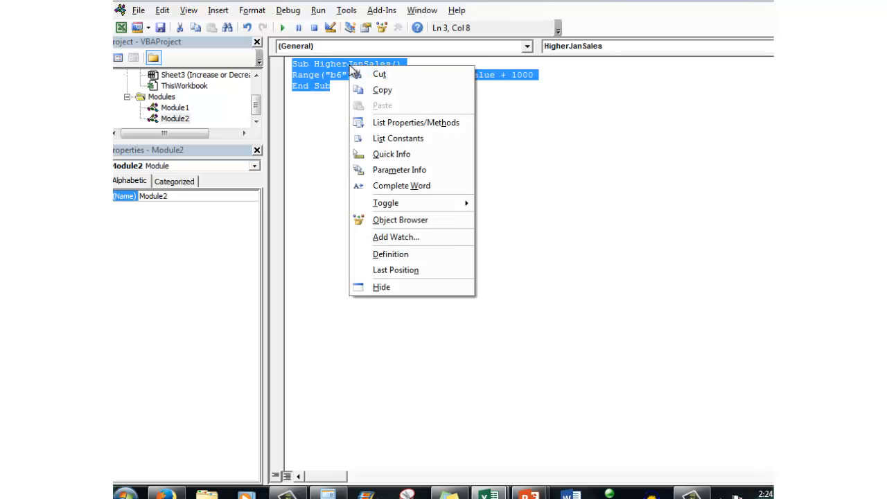
Step: Copy the HigherJanSales sub and paste a copy below it for the February macro
left_click(325, 110)
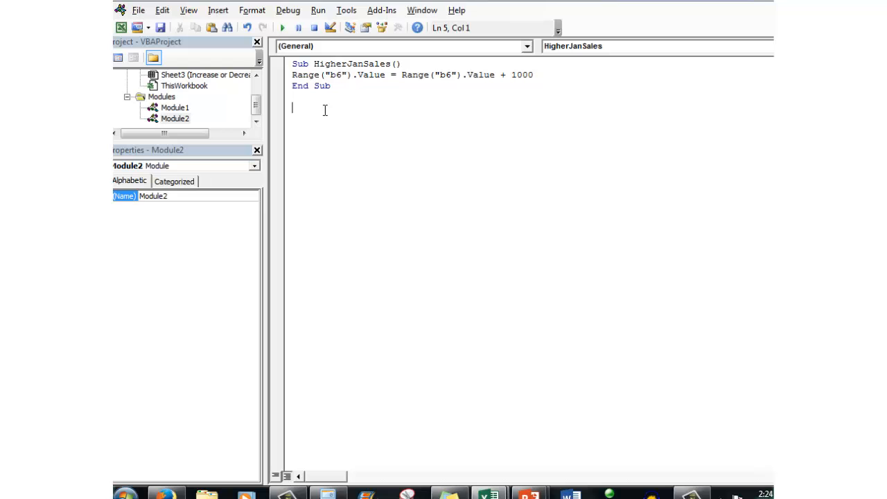
right_click(308, 111)
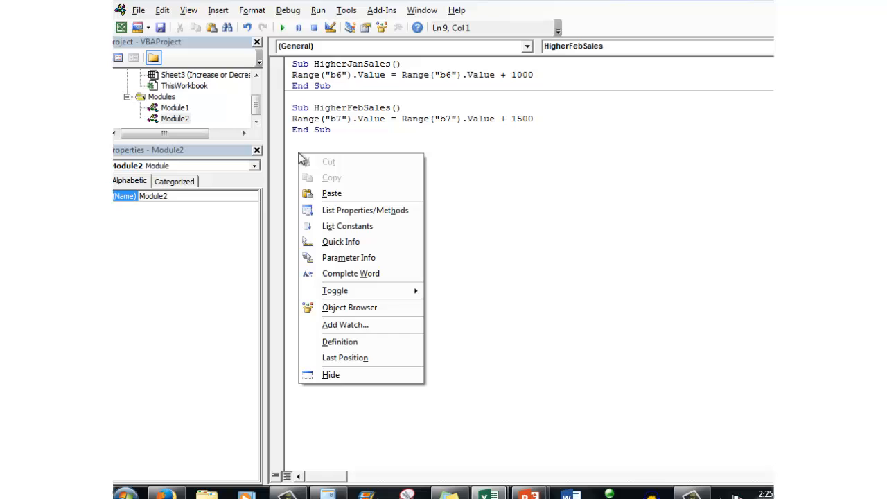
left_click(332, 192)
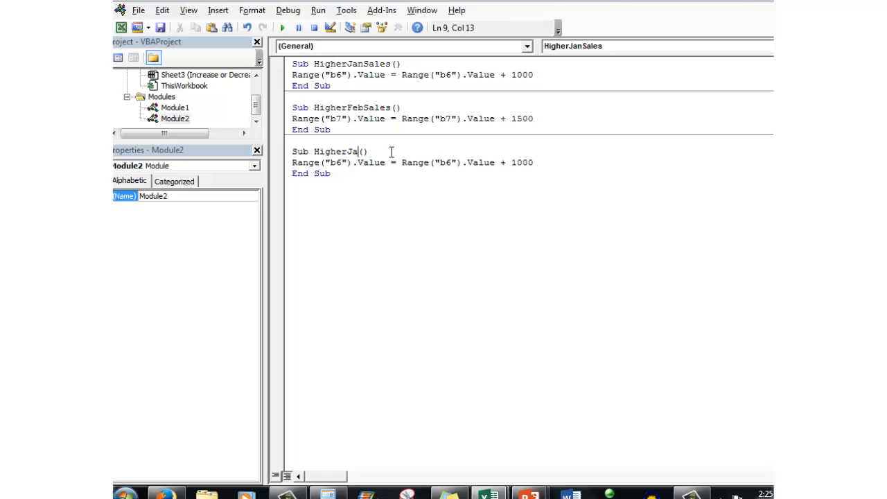
Step: Rename the pasted sub HigherMarSales and change its amount to 800 on cell B8
type("rSales")
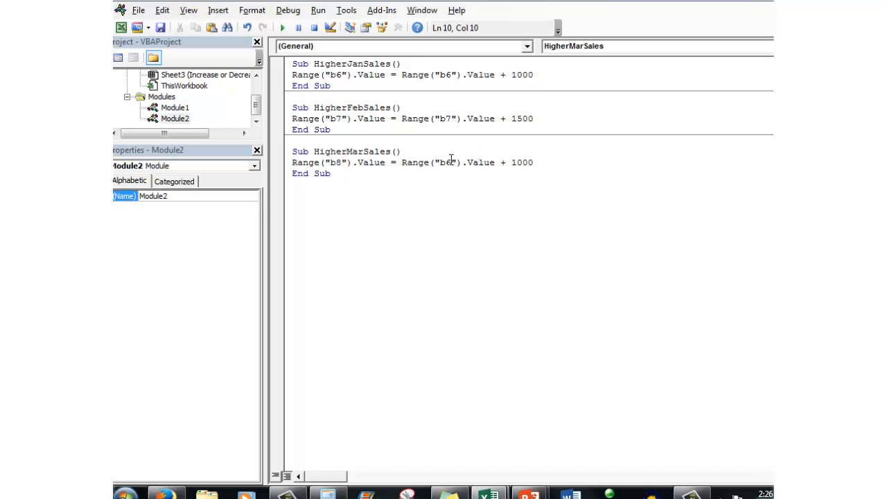
double_click(446, 163)
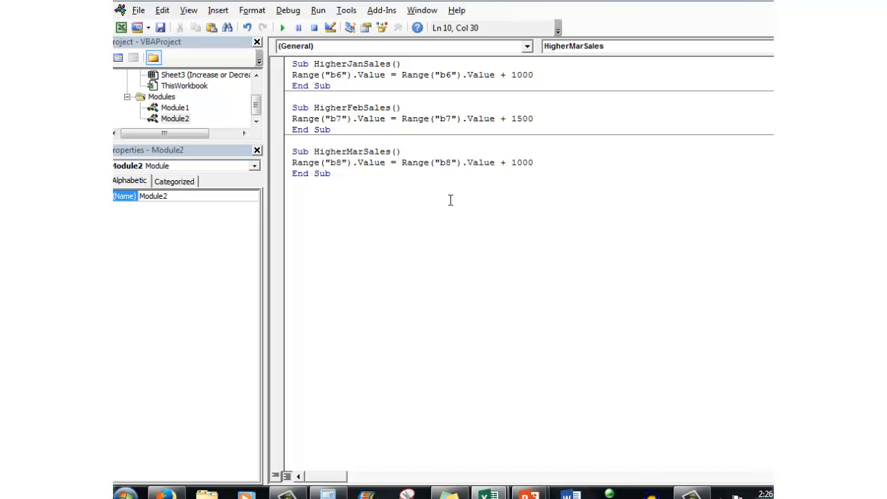
type("800")
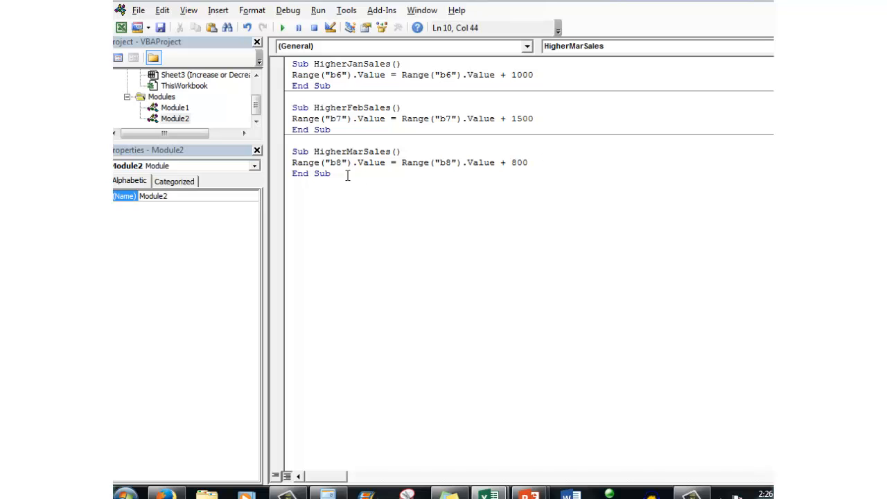
left_click(333, 174)
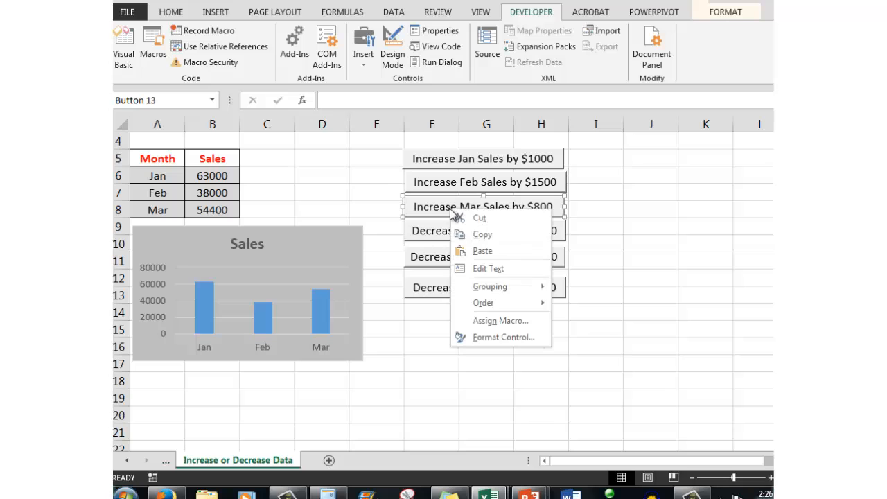
Step: Bring up macro assignment for the Increase Mar Sales by $800 button
left_click(540, 414)
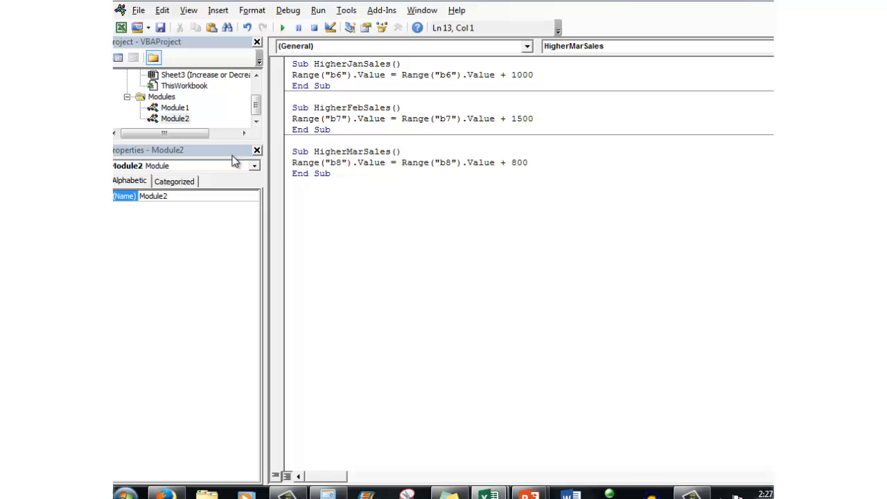
Step: Create the LowerJanSales sub from a Jan copy, changing + 1000 to - 1000 on B6
type("Sub HigherJanSales()")
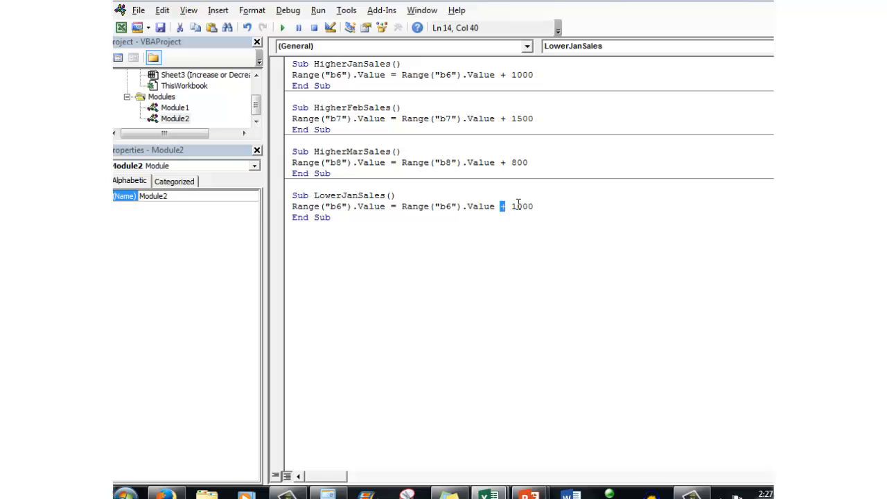
type("-")
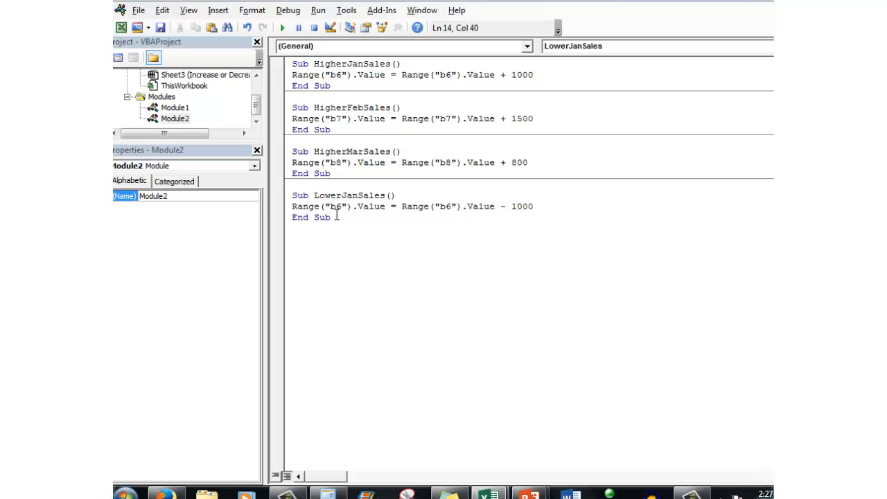
right_click(291, 238)
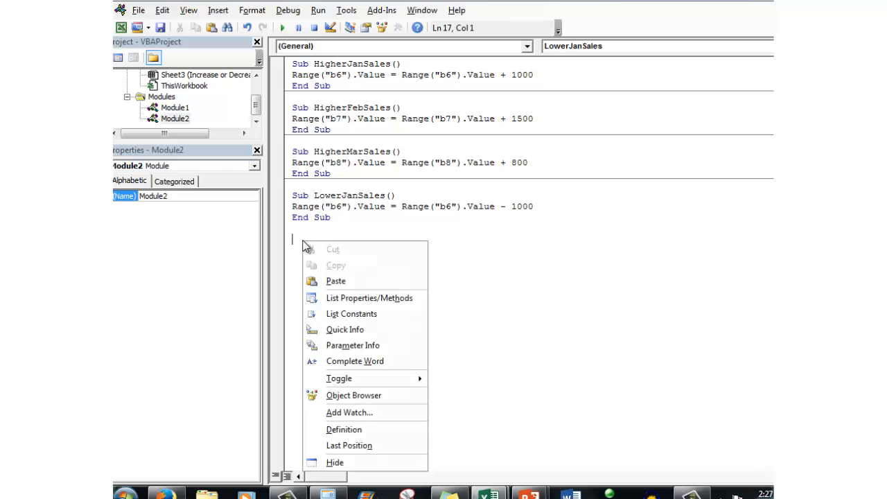
Step: Paste another copy as LowerFebSales subtracting 1500 from B7
left_click(335, 280)
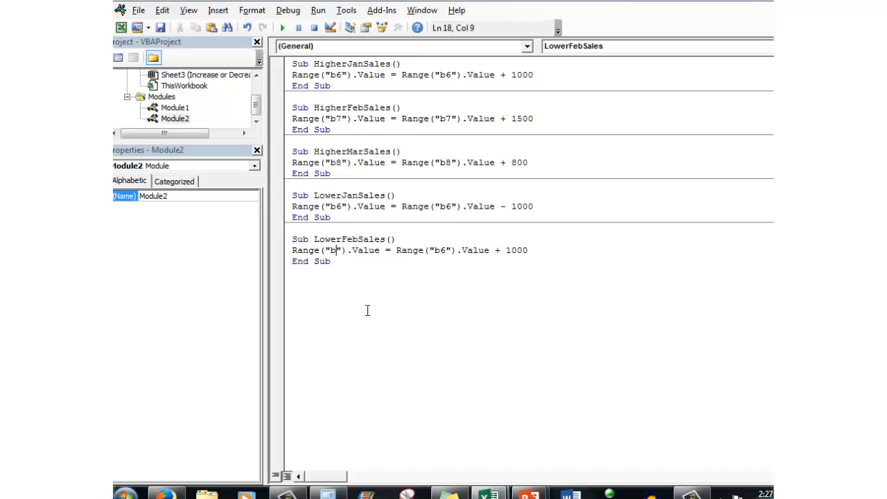
type("7")
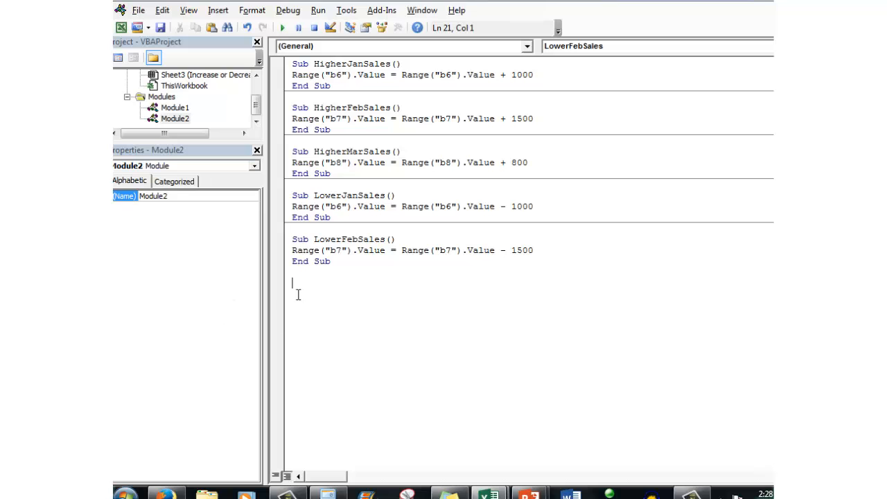
Step: Paste a copy, rename it LowerMarSales and set it to subtract 800 from B8
right_click(294, 284)
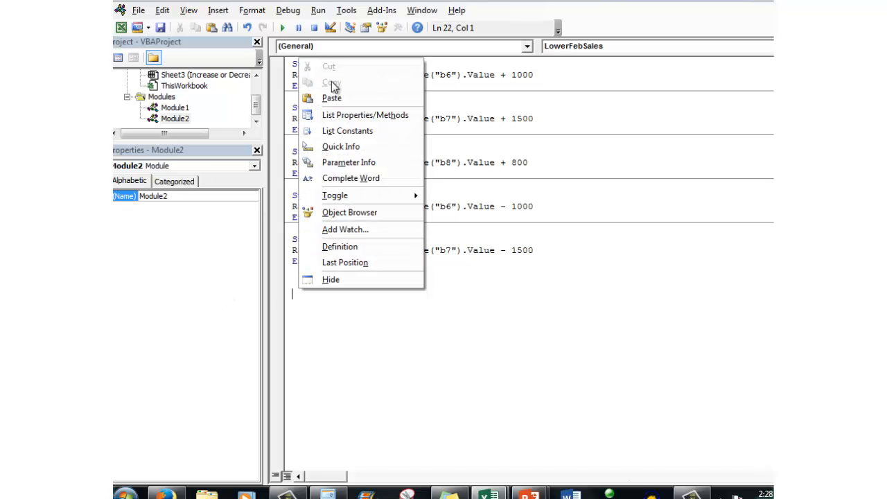
left_click(332, 97)
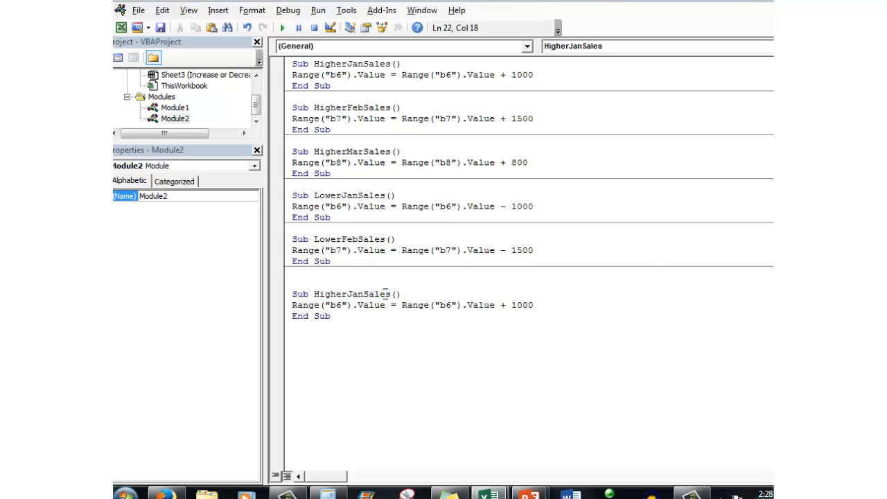
double_click(372, 293)
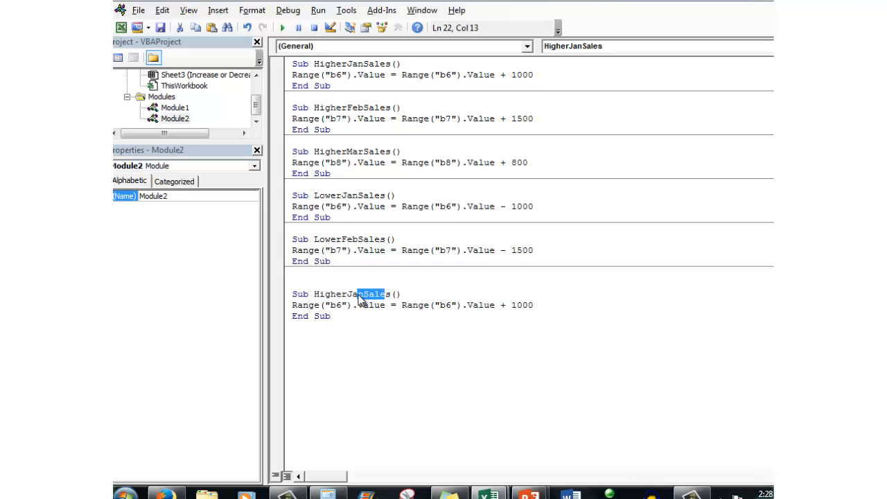
double_click(352, 294)
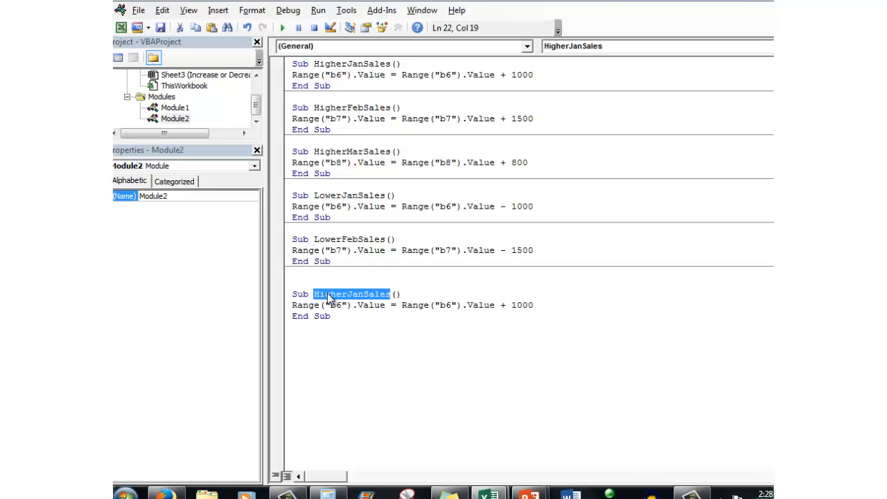
type("Lower(")
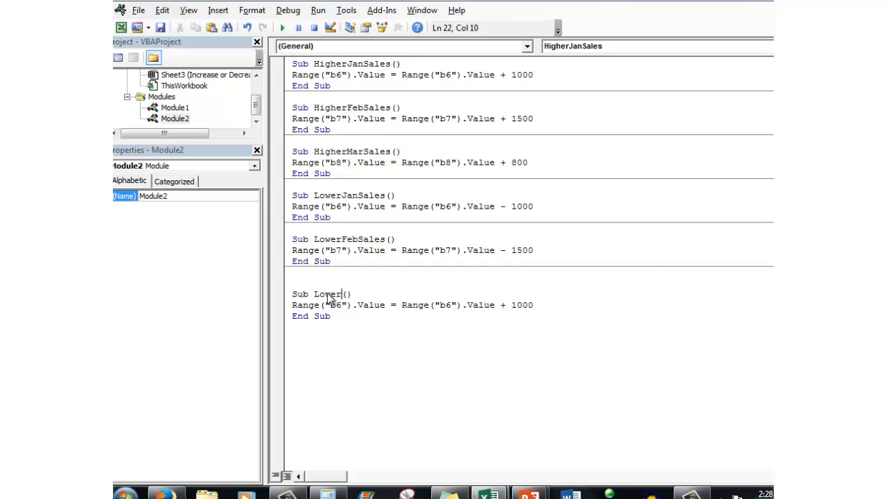
type("MarSal")
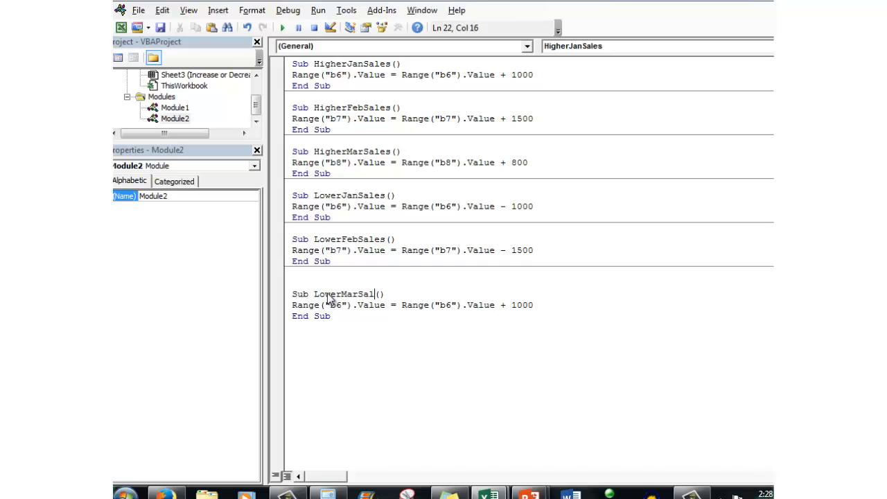
type("es")
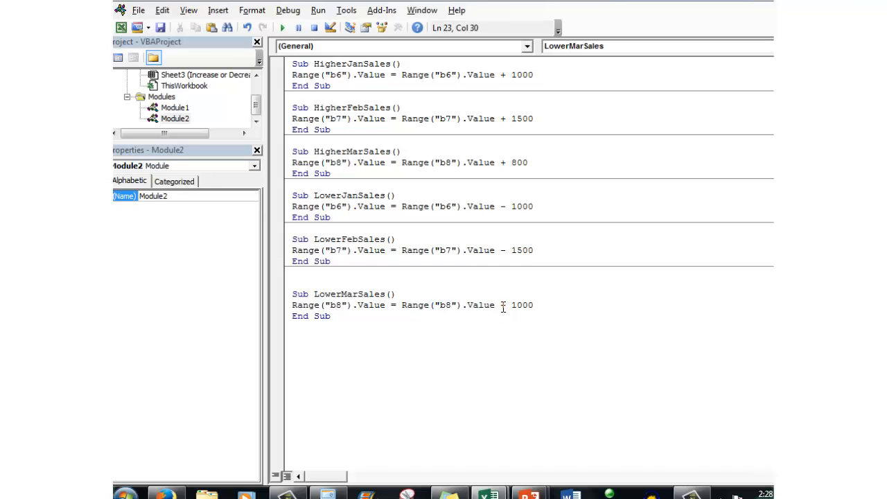
type("800")
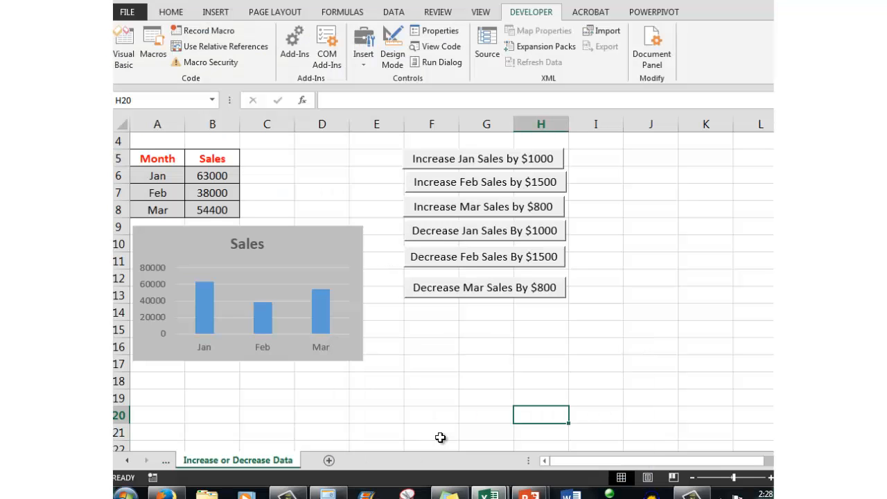
Step: Assign the LowerJanSales macro to the Decrease Jan Sales By $1000 button
right_click(484, 230)
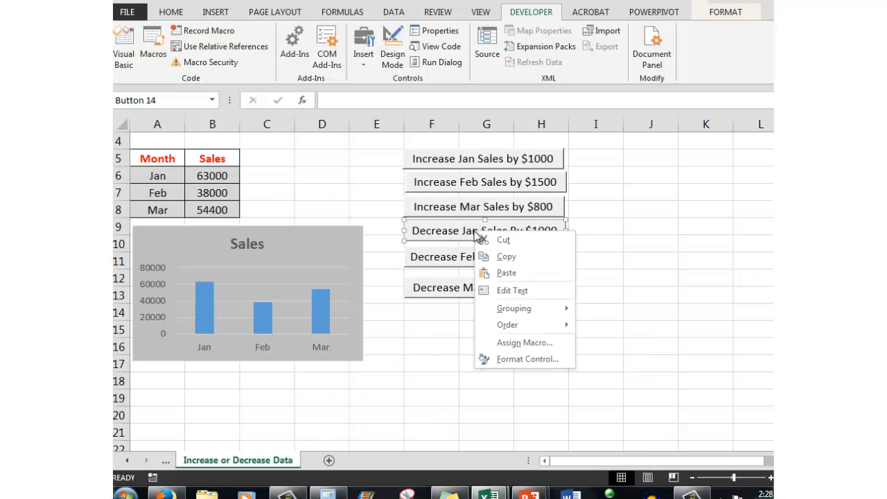
left_click(524, 341)
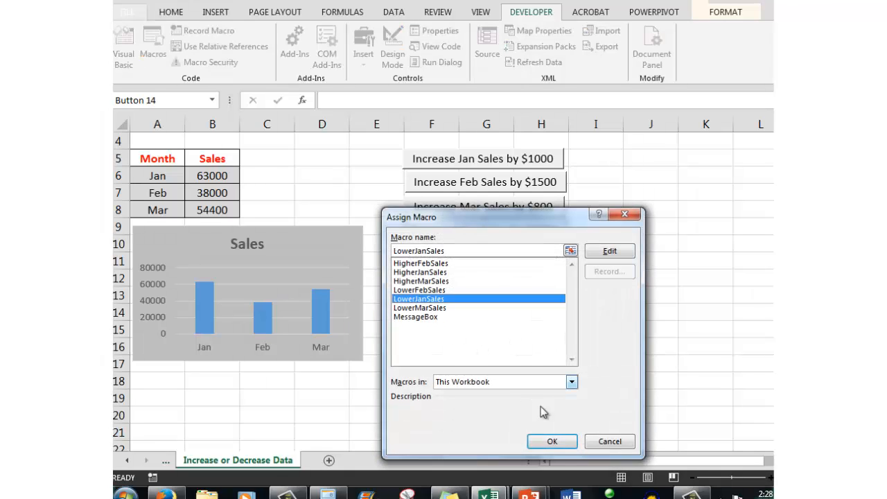
left_click(551, 441)
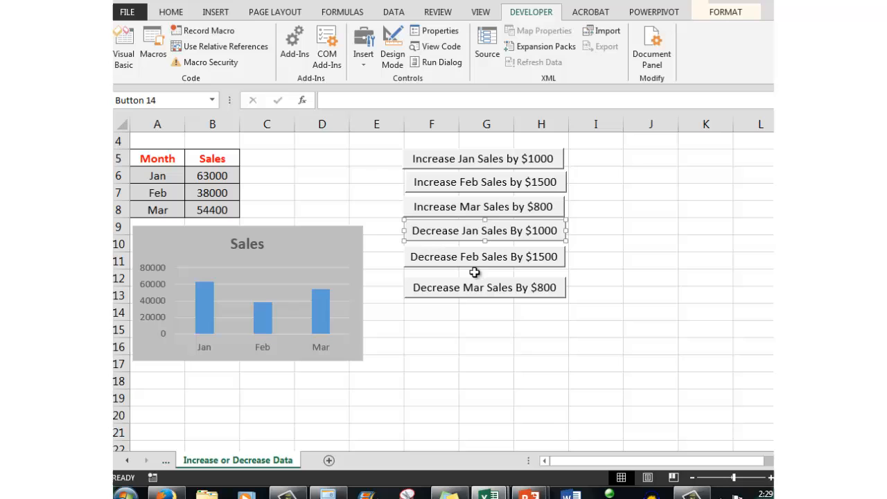
right_click(485, 257)
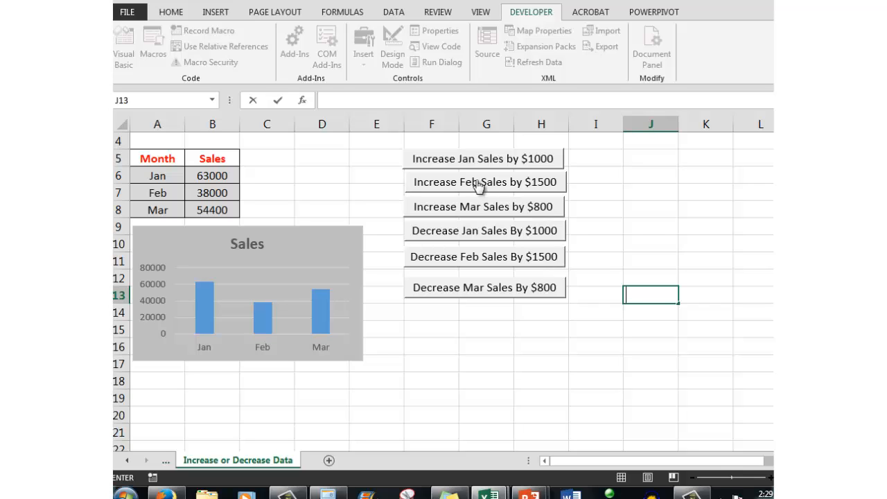
Step: Run the Increase Feb Sales macro three times, raising February sales to 42500
left_click(485, 181)
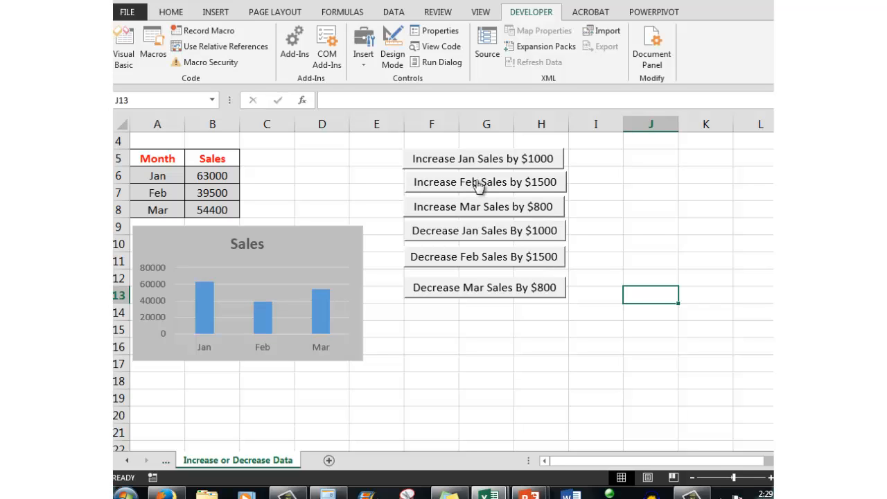
mouse_move(445, 196)
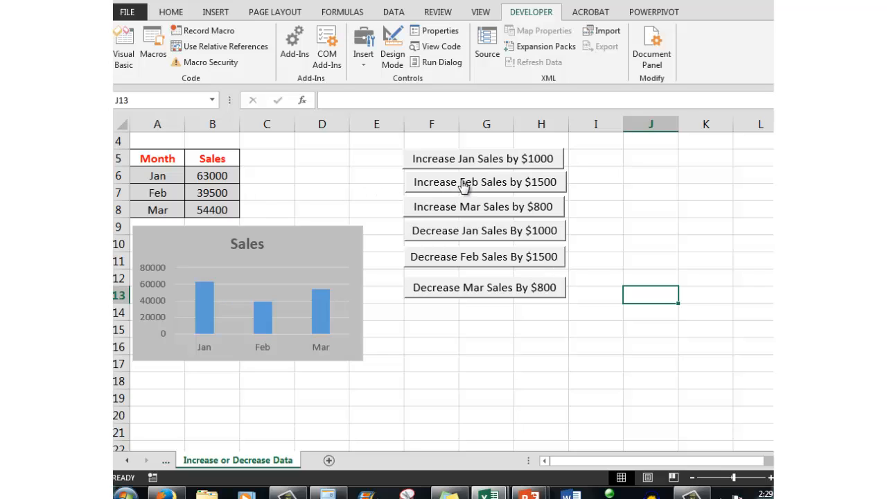
left_click(485, 181)
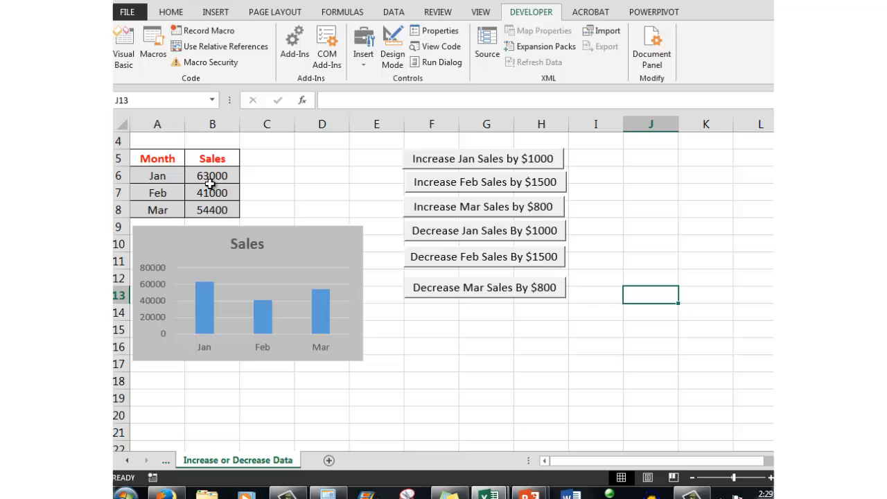
mouse_move(264, 317)
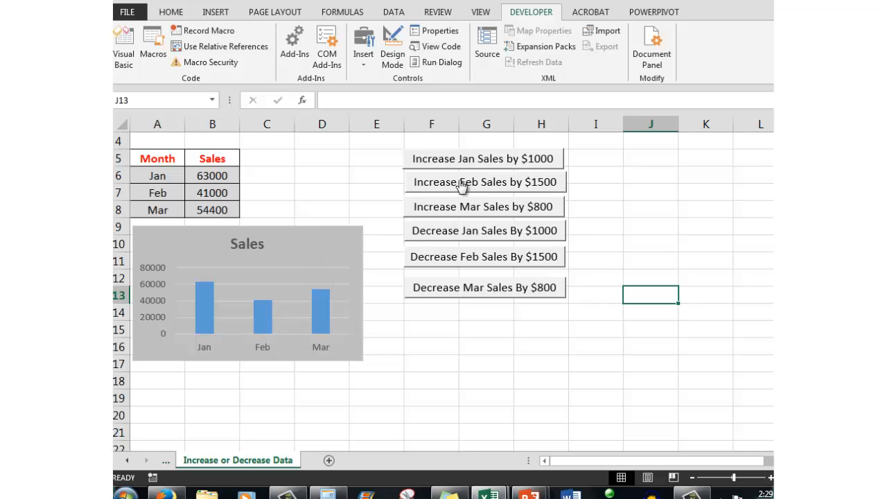
left_click(486, 181)
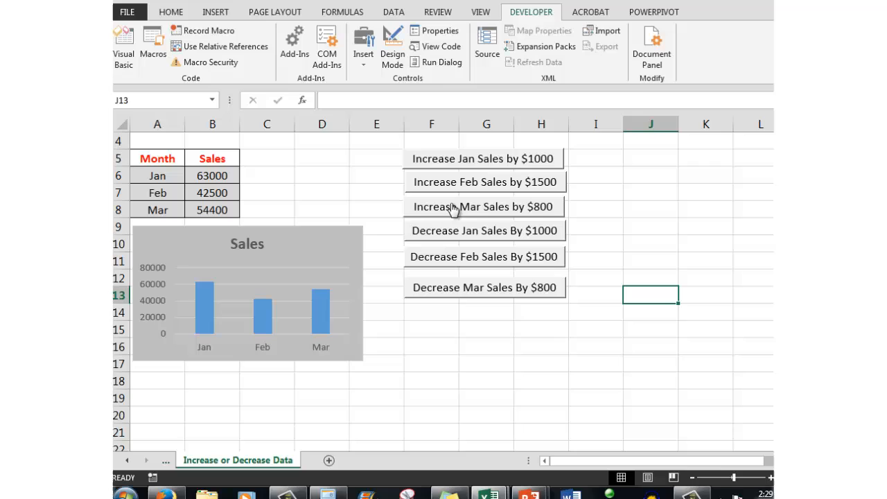
mouse_move(483, 273)
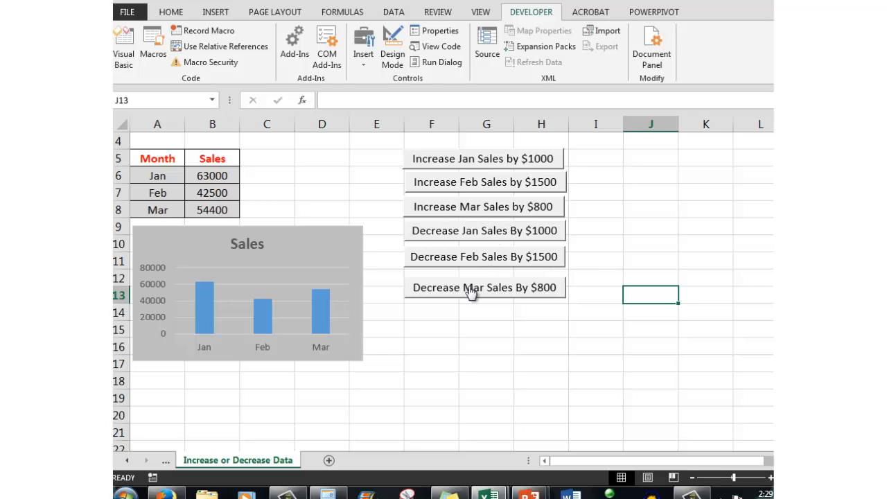
Step: Run the Decrease Mar Sales macro twice, lowering March sales to 51200
left_click(486, 287)
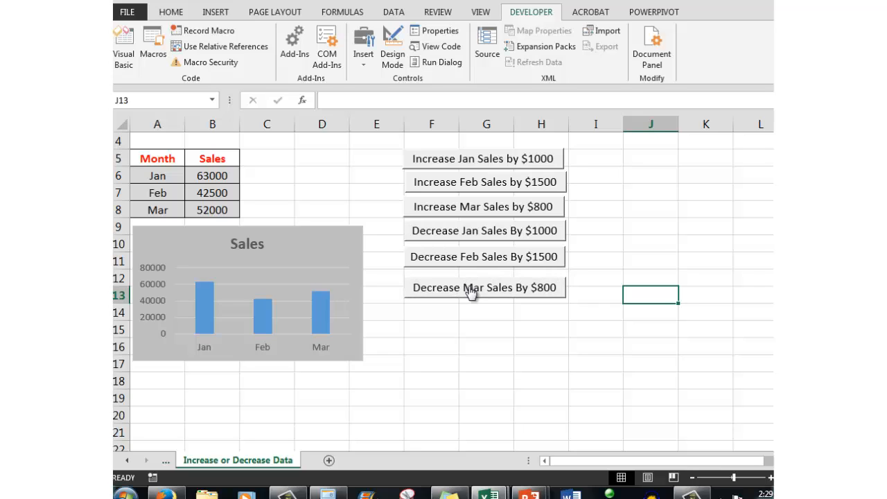
left_click(485, 287)
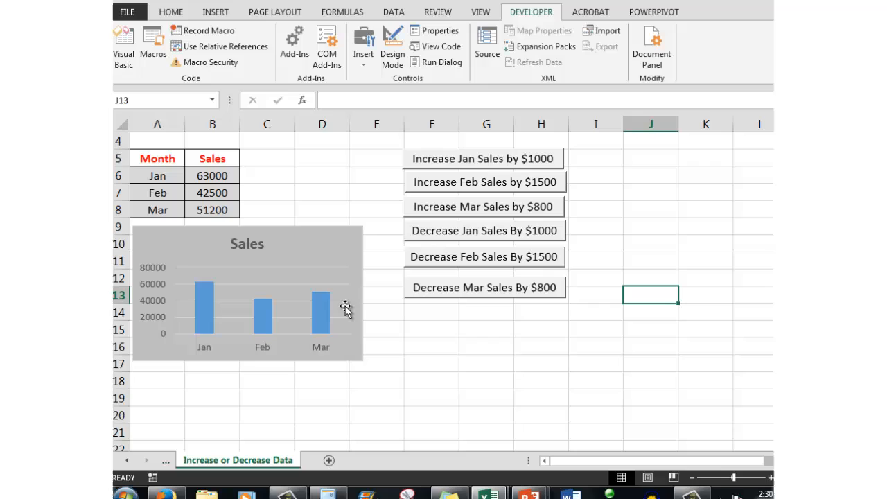
mouse_move(485, 337)
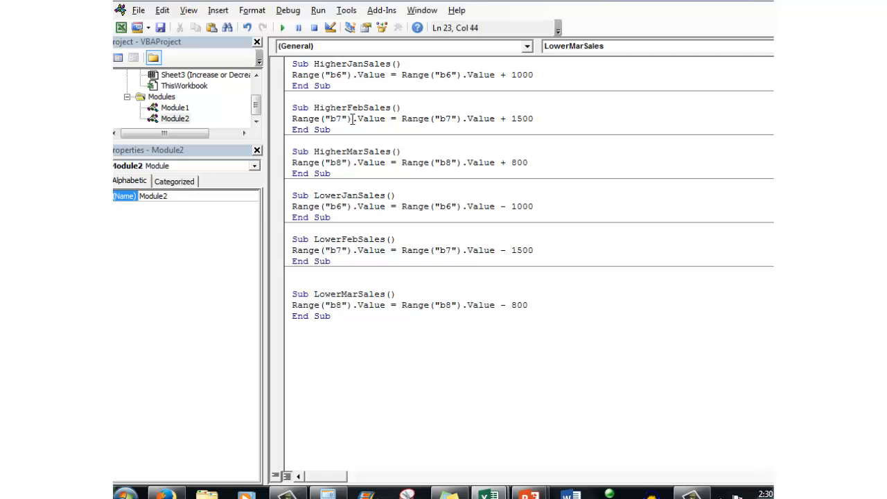
mouse_move(366, 119)
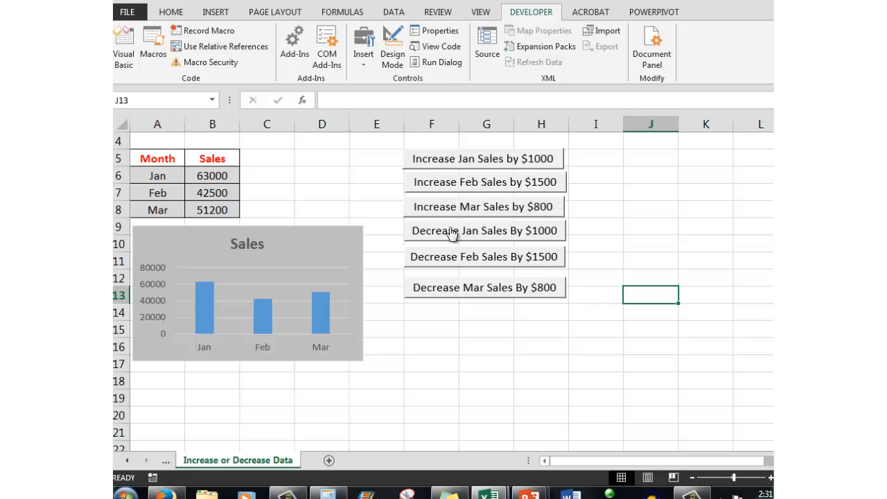
mouse_move(211, 182)
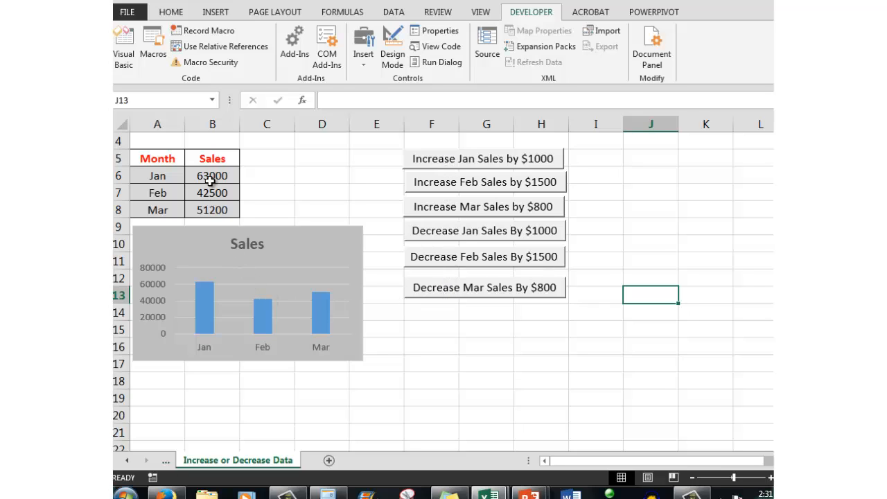